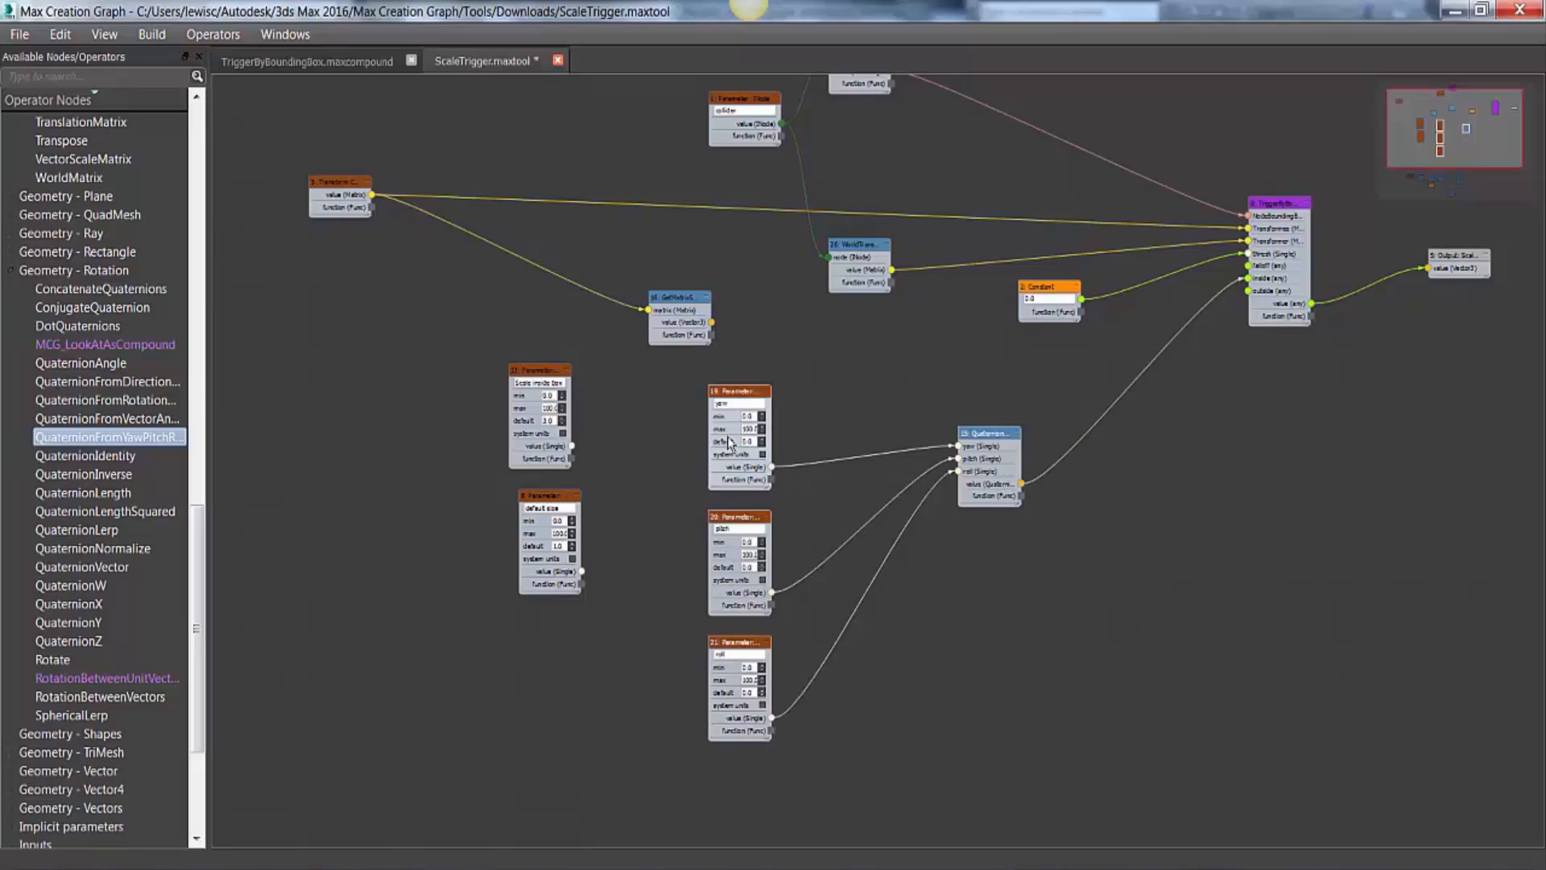
- Scroll away from the scale-trigger graph to the mountain road scene with the car
scroll("down", 3)
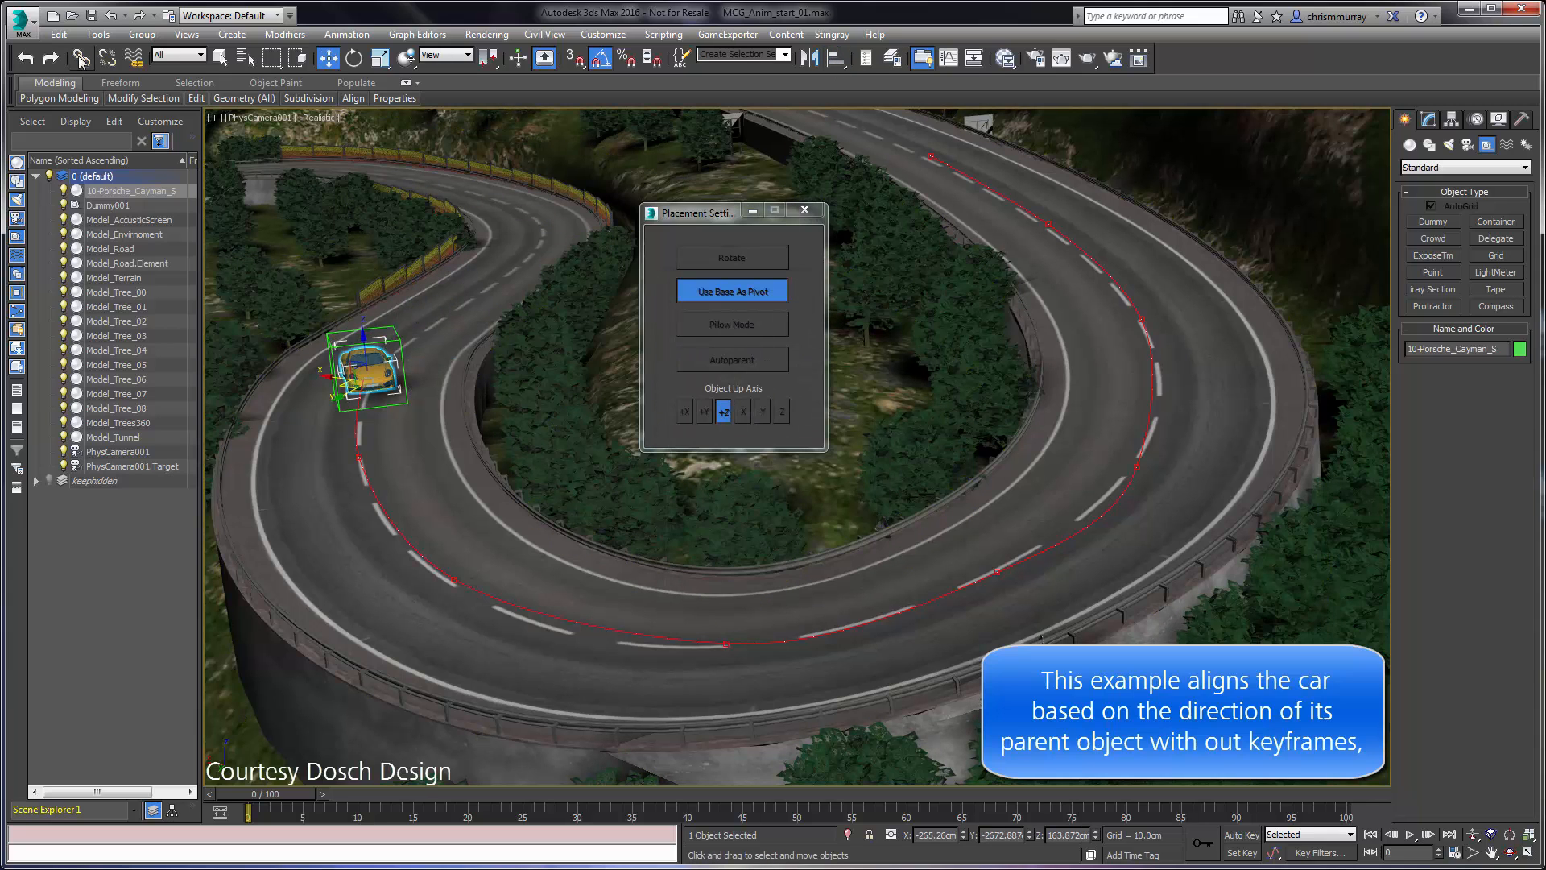
- Drive the car's rotation with the MCG orientation controller, using a tree as its parent object
left_click_drag(248, 811, 544, 812)
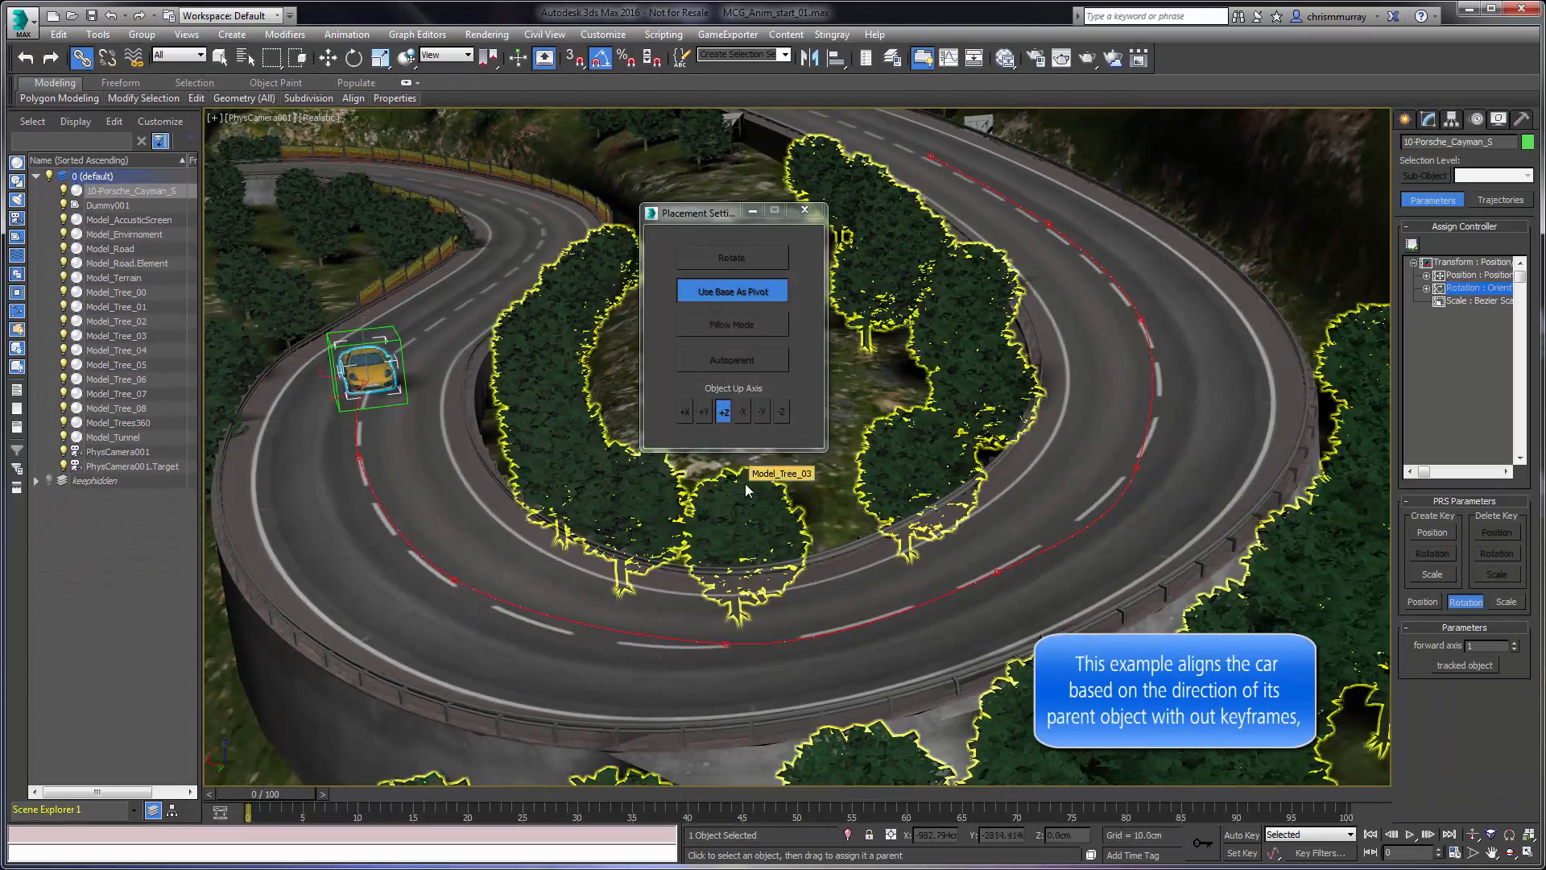
left_click_drag(250, 792, 794, 792)
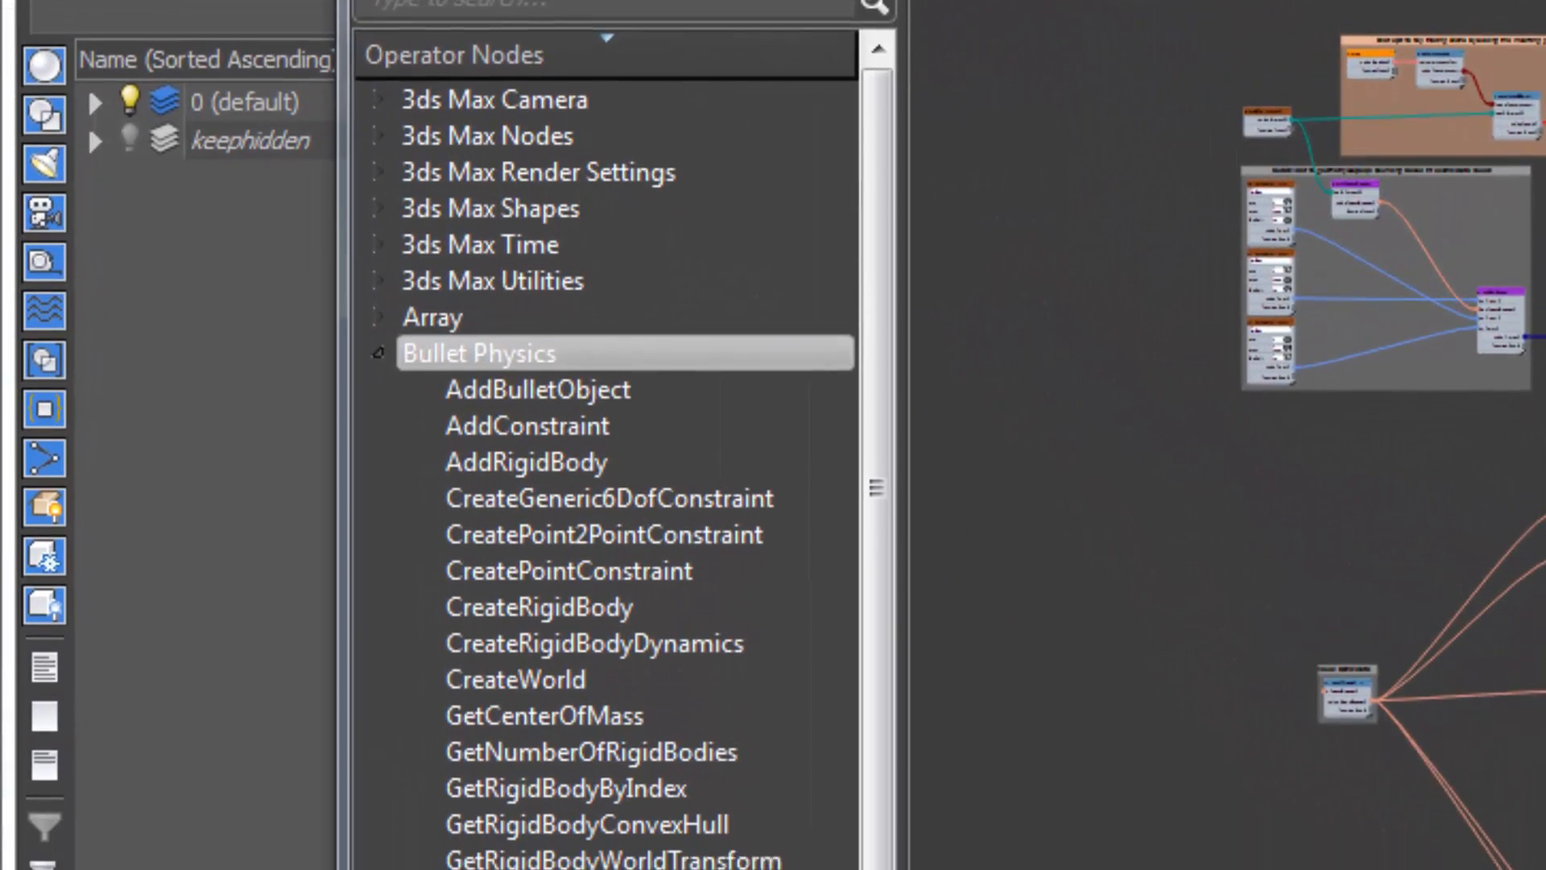
- Browse the Bullet Physics operators, then show the graph editor's File menu options
scroll("down", 3)
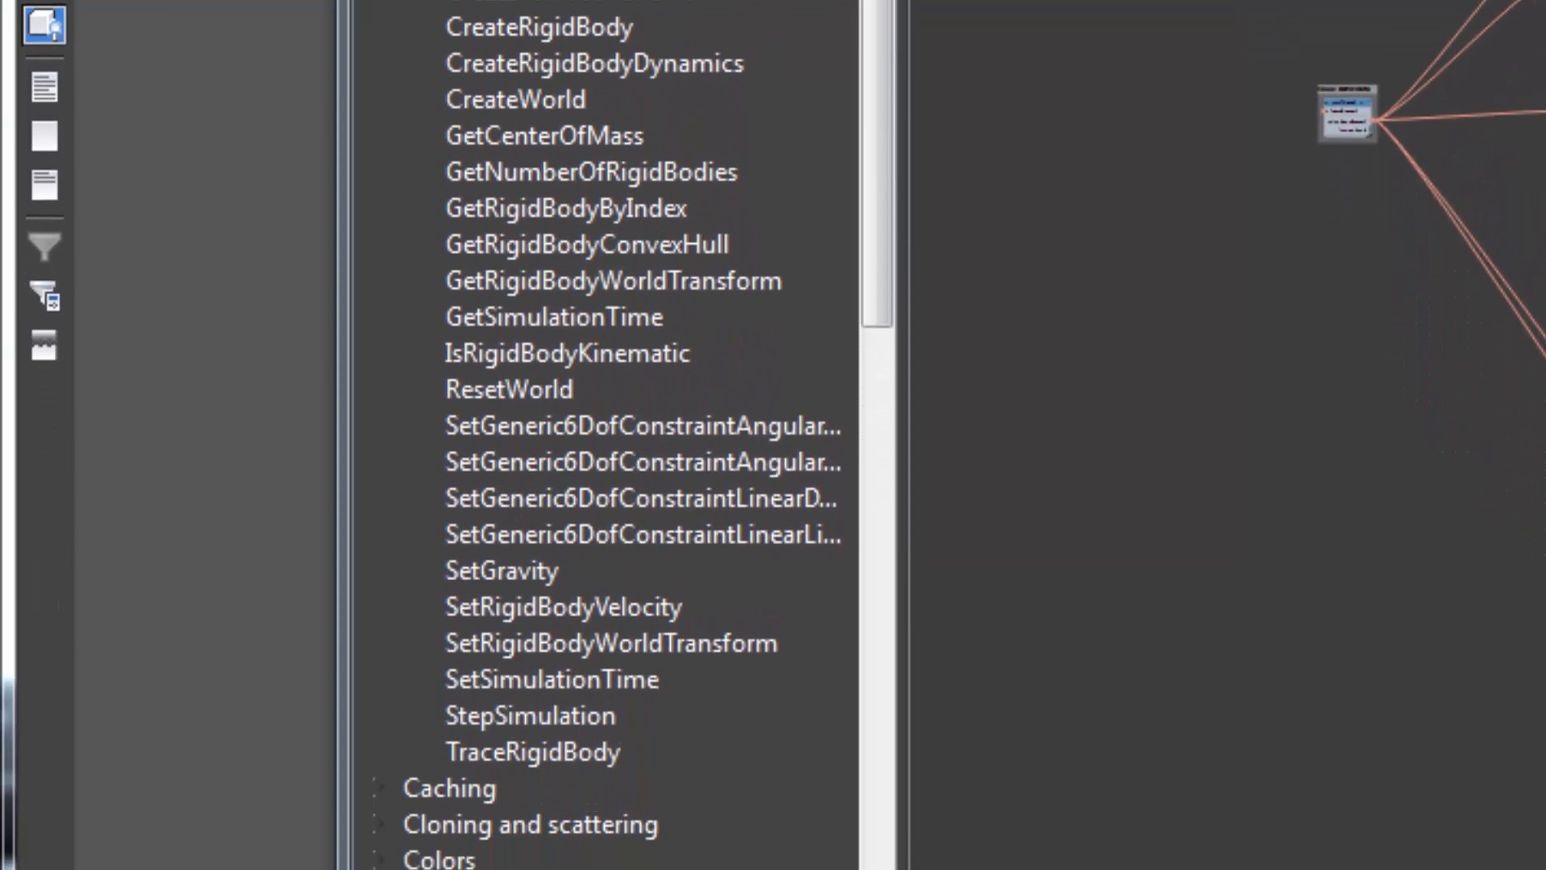
left_click(118, 139)
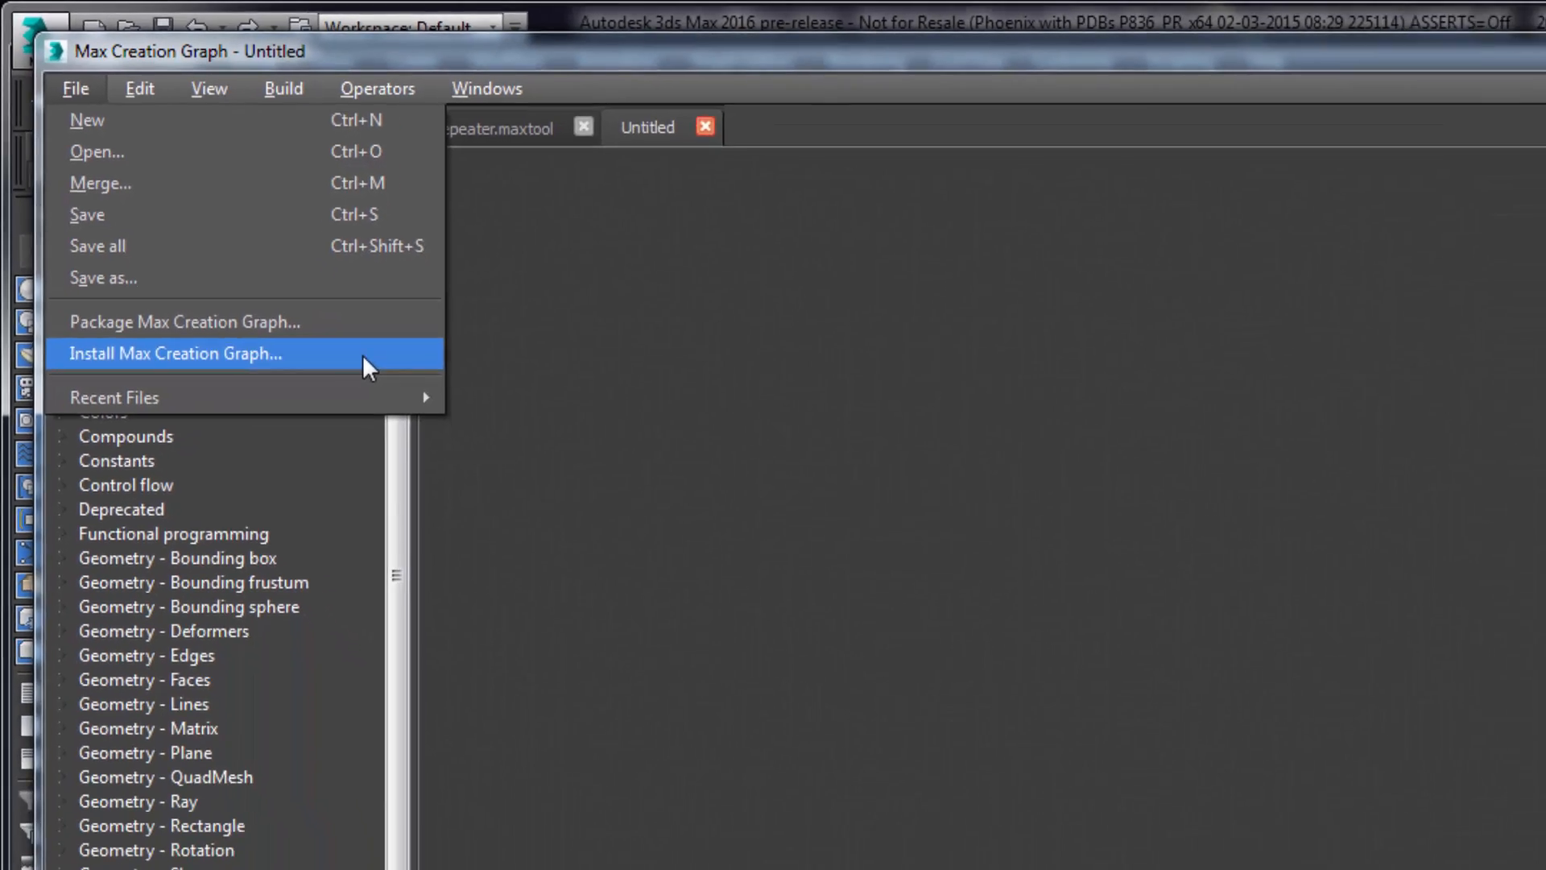
- Install the repeater.mcg package via Install Max Creation Graph, reaching the overwrite prompt
left_click(174, 353)
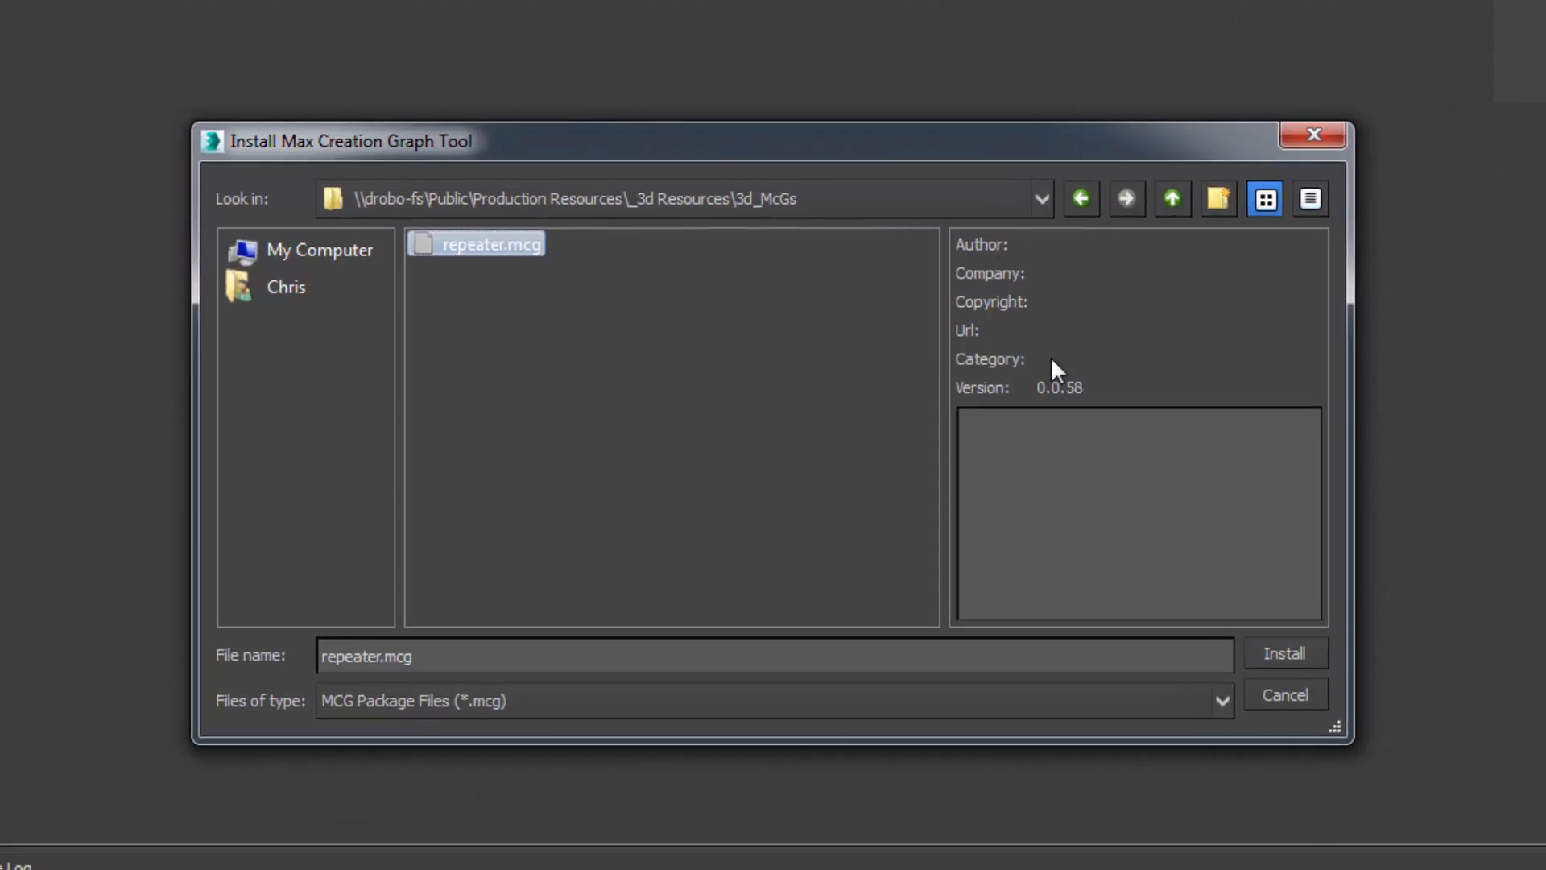
left_click(1284, 652)
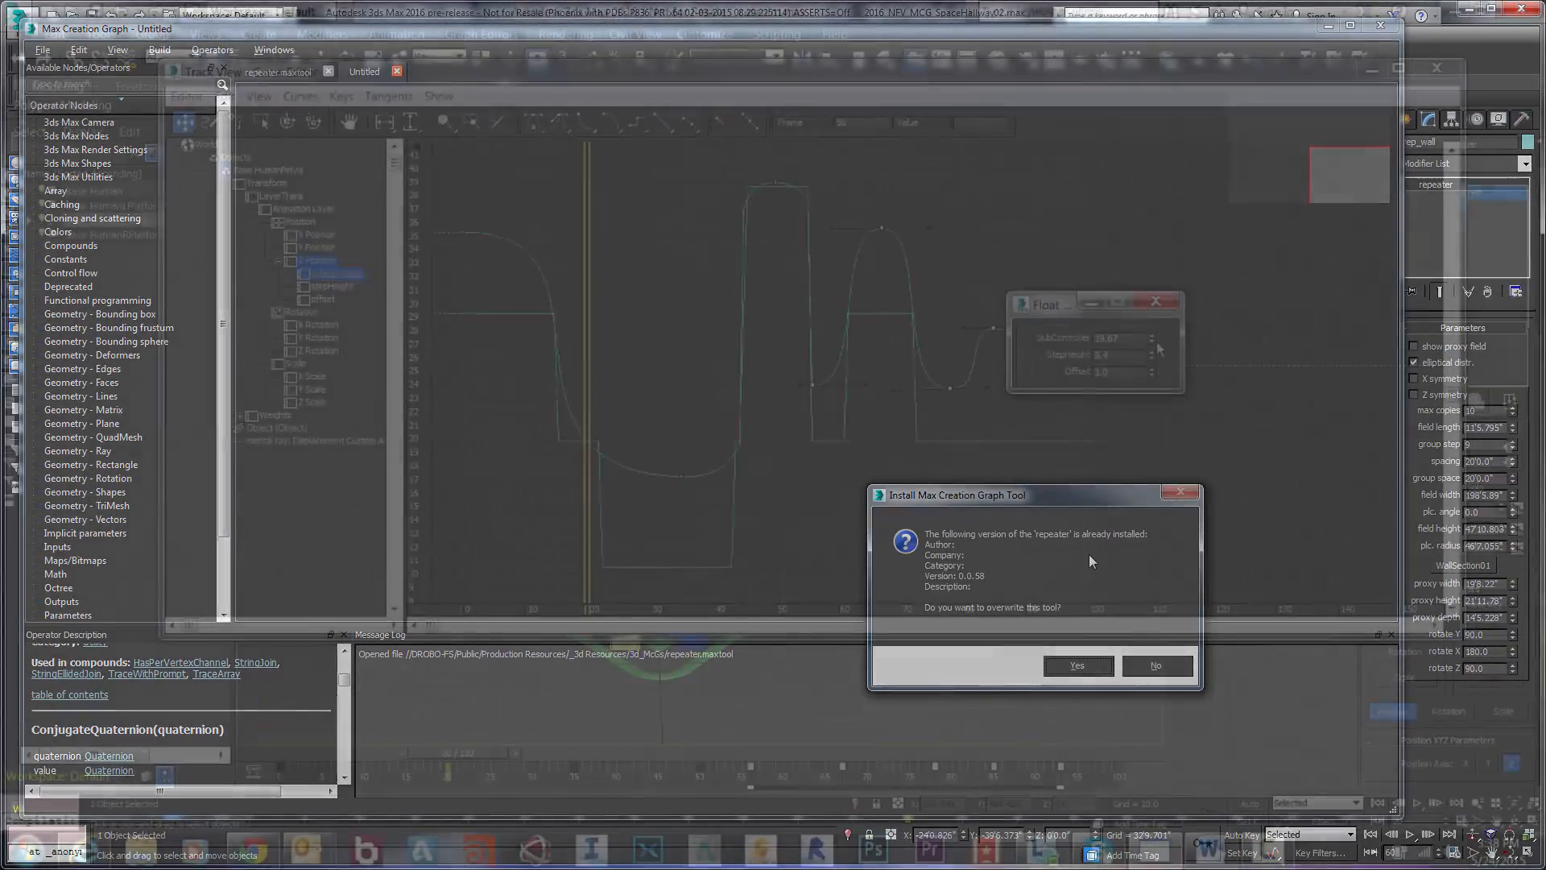